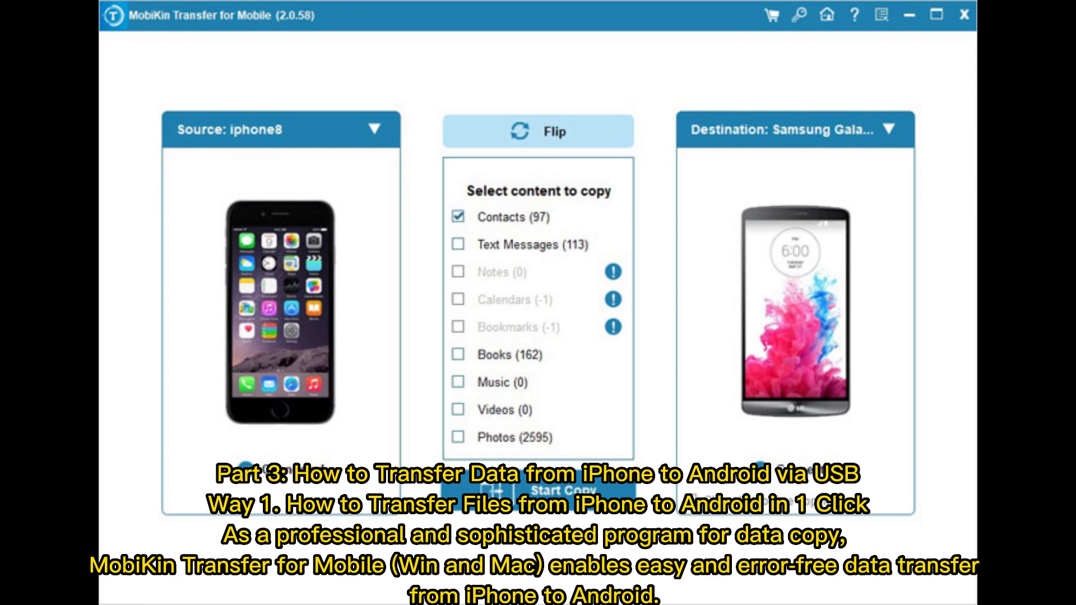
Step: Start copying the checked Contacts from the iPhone to the Samsung, completing all 48 with none failed
{"action": "left_click", "coordinate": [538, 490]}
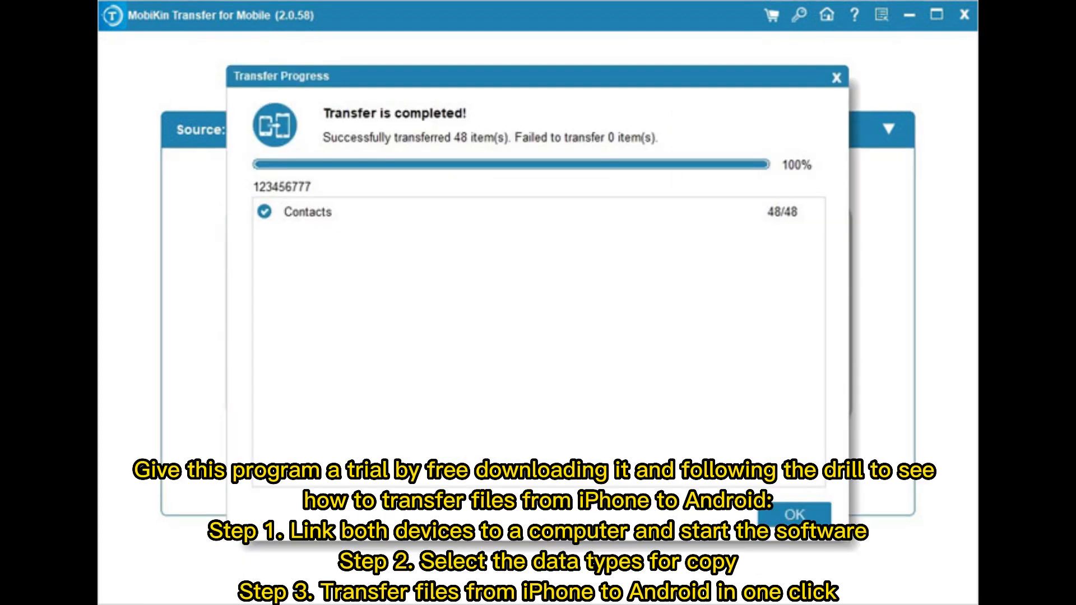